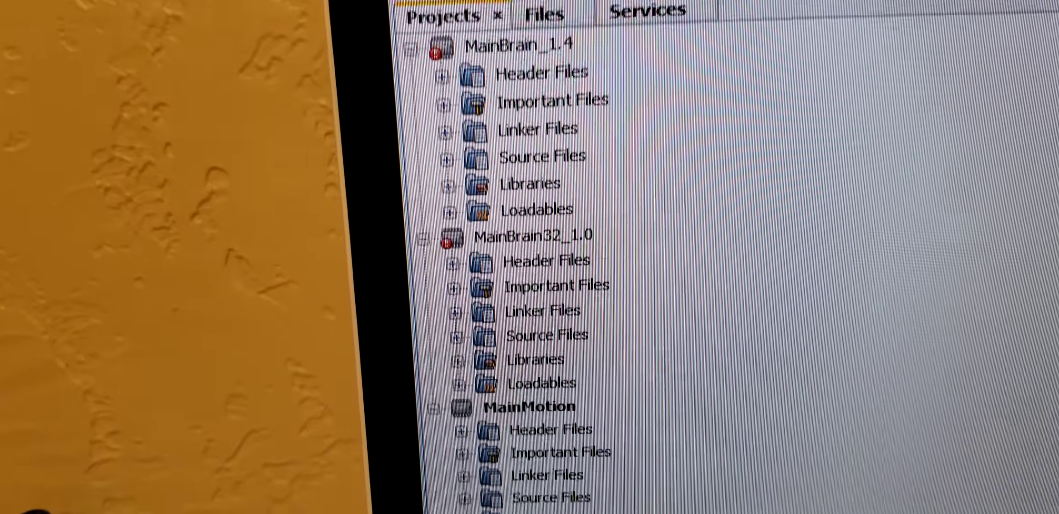
scroll("down", 3)
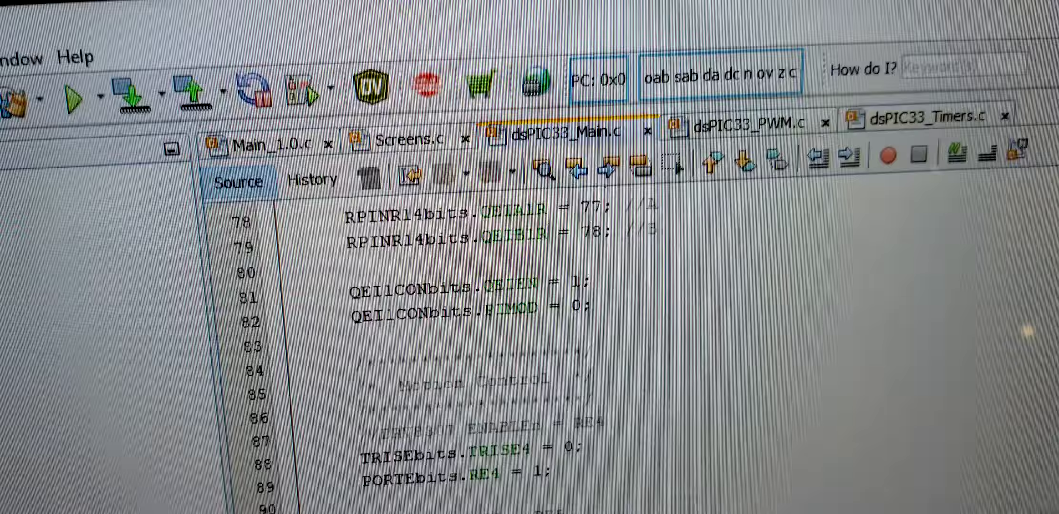
scroll("down", 3)
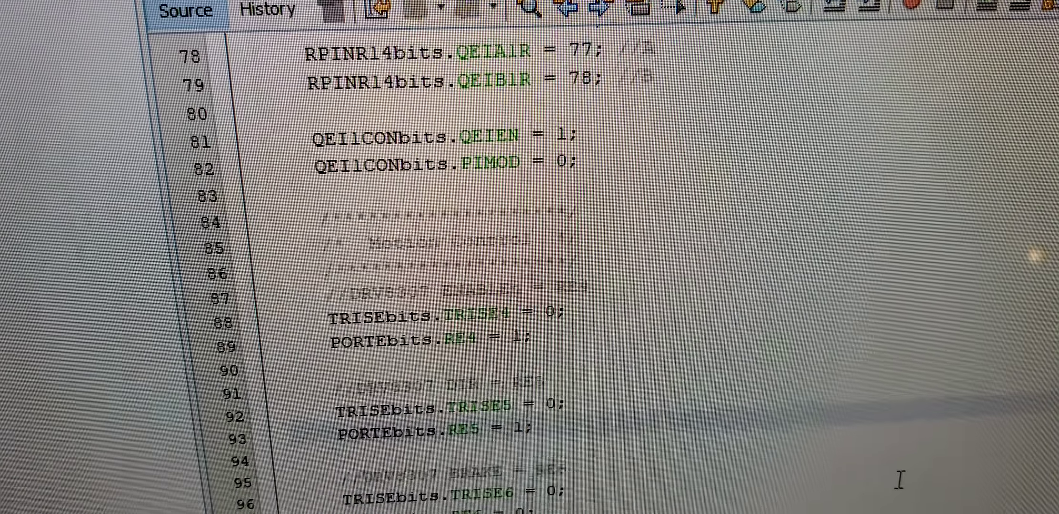